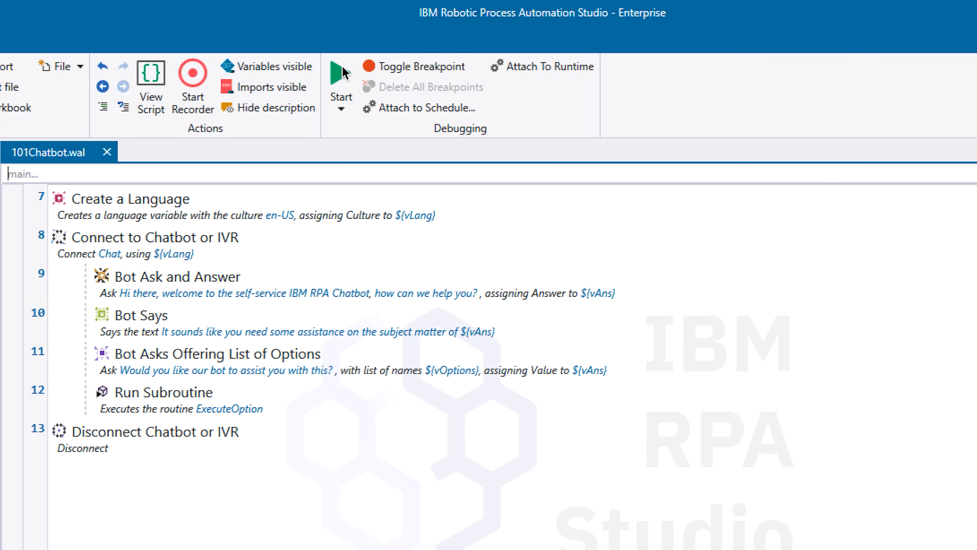
Start the 101Chatbot script in debug mode so its chat window appears.
{"action": "left_click", "coordinate": [338, 72]}
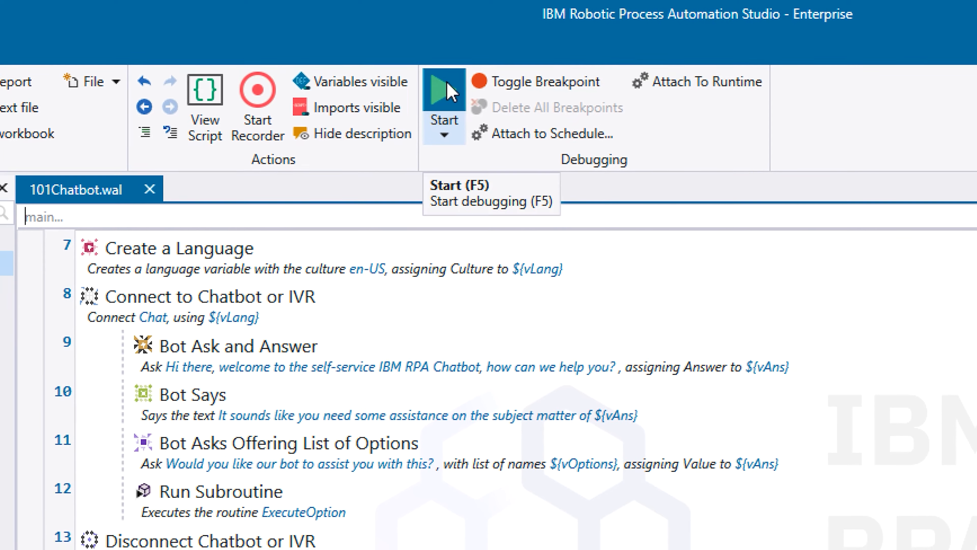
{"action": "left_click", "coordinate": [440, 90]}
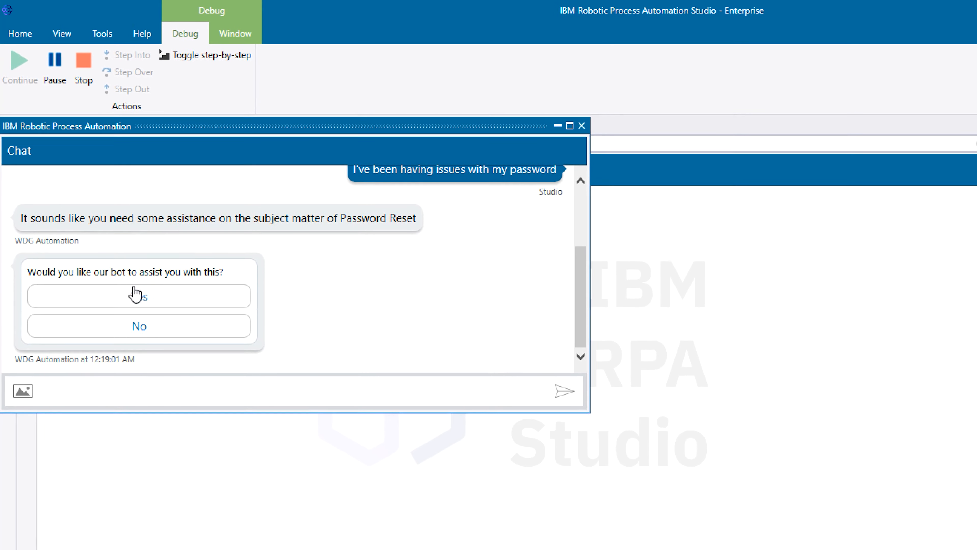
Report a forgotten password in the chat and answer Yes to the Password Reset offer.
{"action": "left_click", "coordinate": [138, 296]}
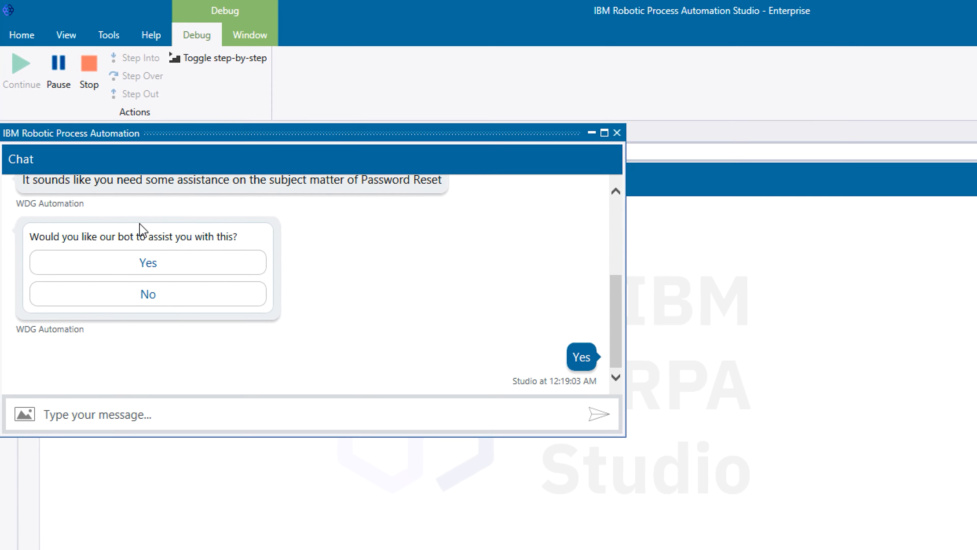
{"action": "left_click", "coordinate": [148, 263]}
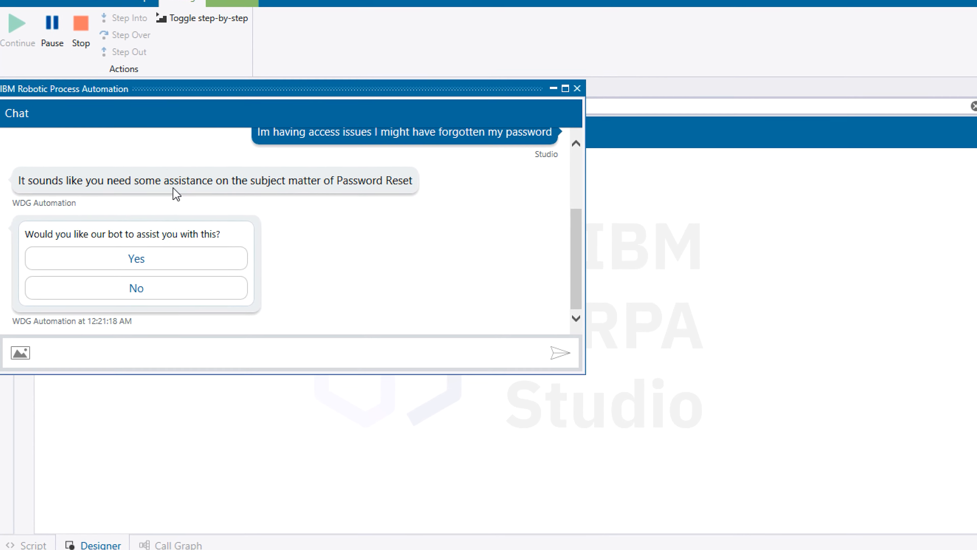
{"action": "left_click", "coordinate": [136, 258]}
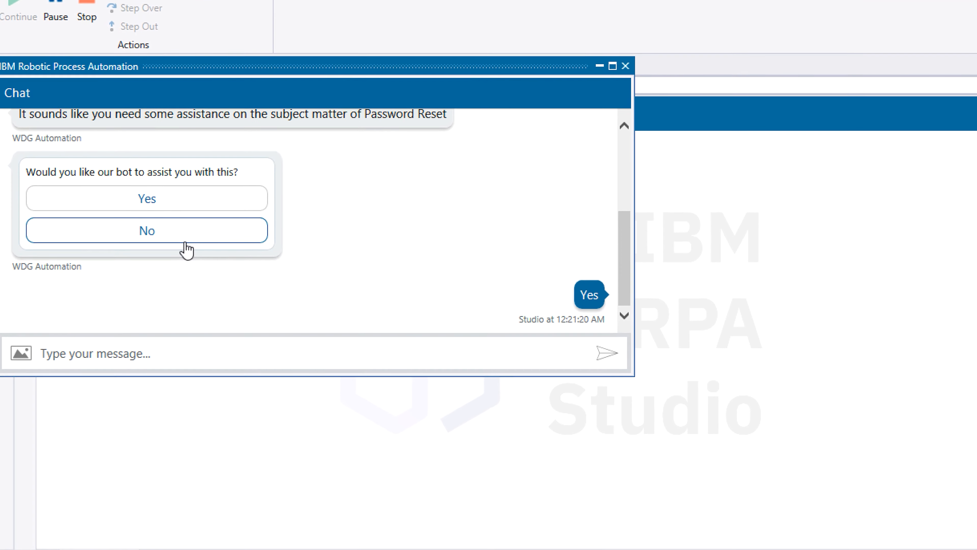